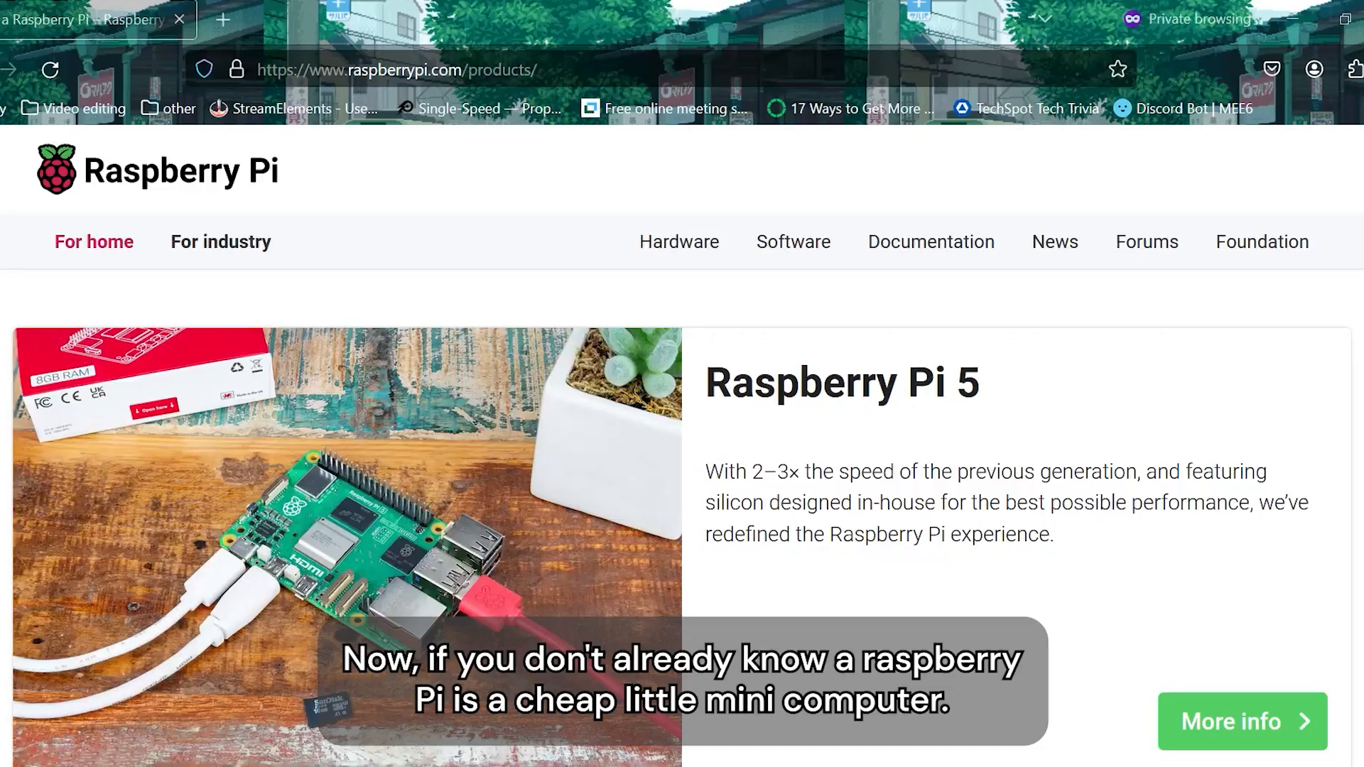
Step: Enter sudo nano /etc/speedify/speedify.conf to edit the Speedify config as administrator
scroll("down", 3)
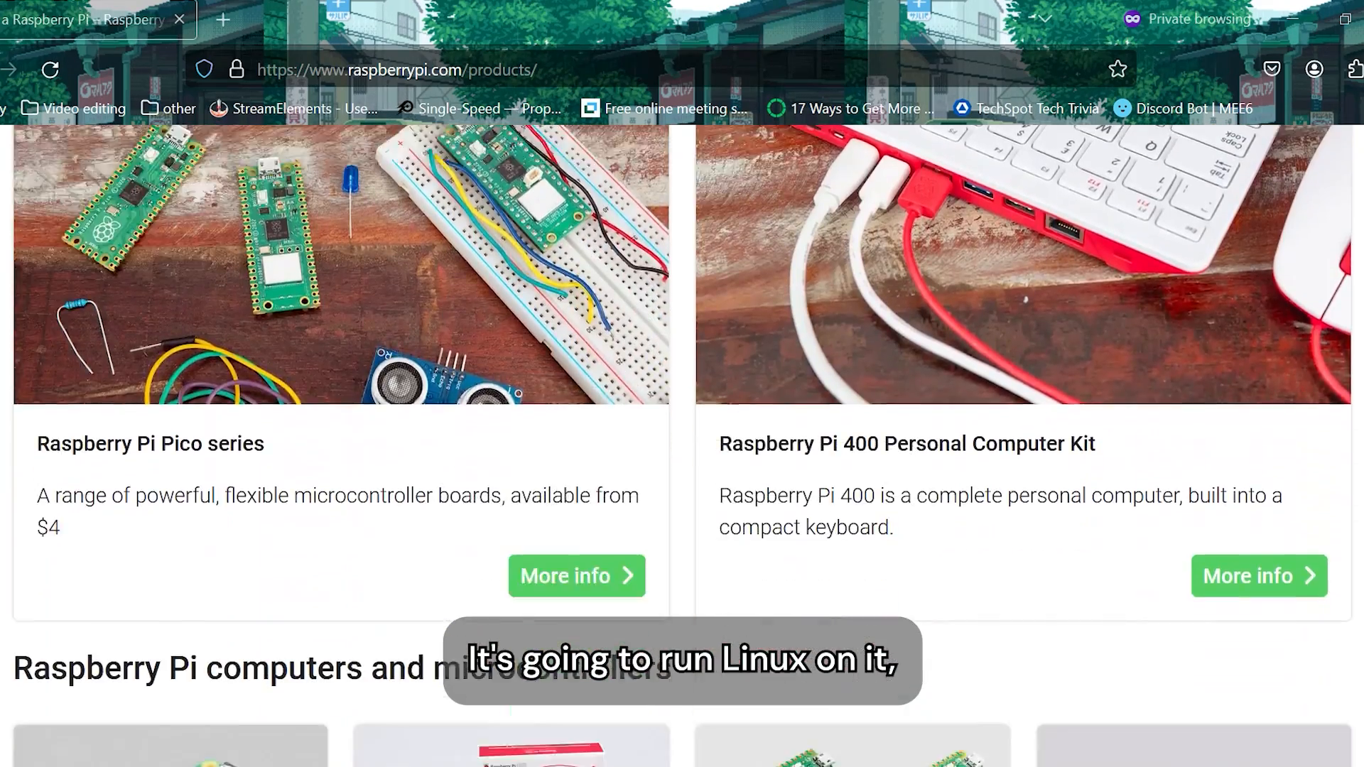
scroll("down", 3)
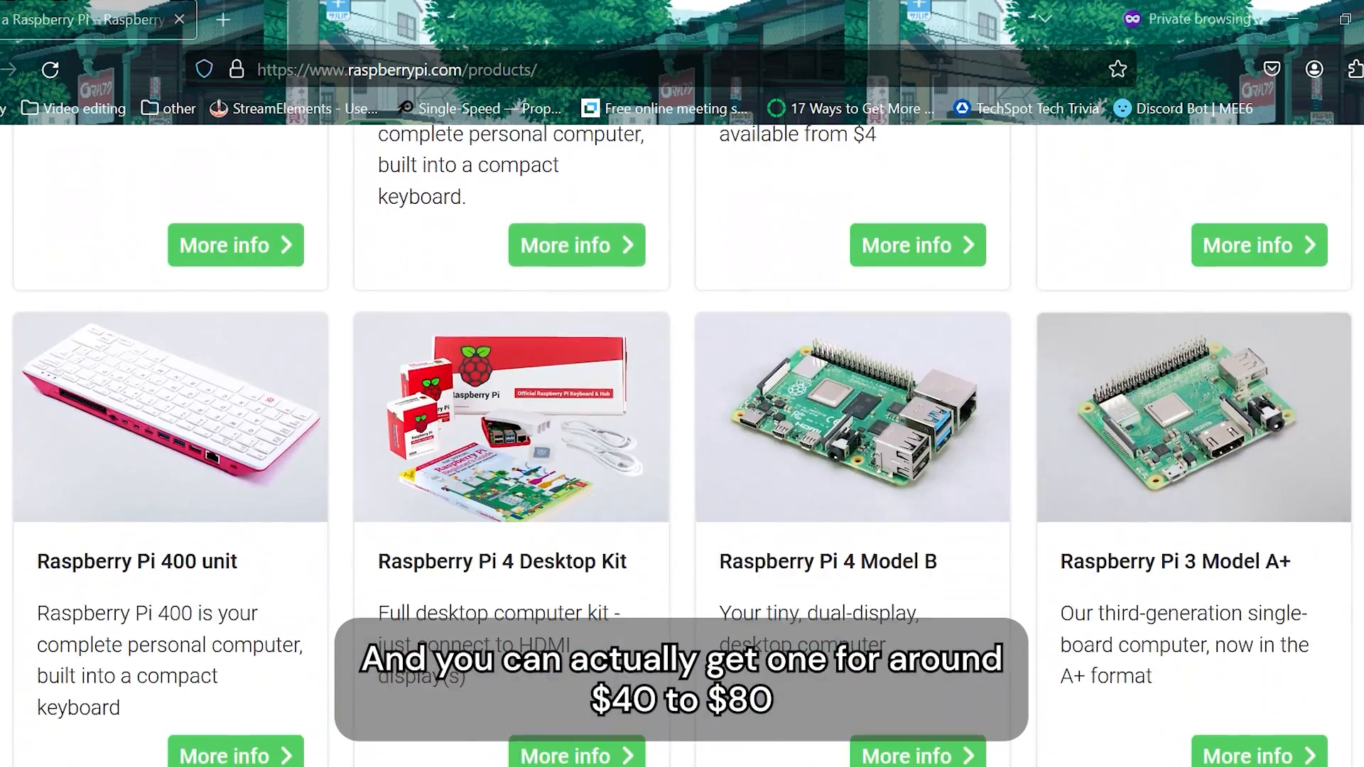
scroll("down", 3)
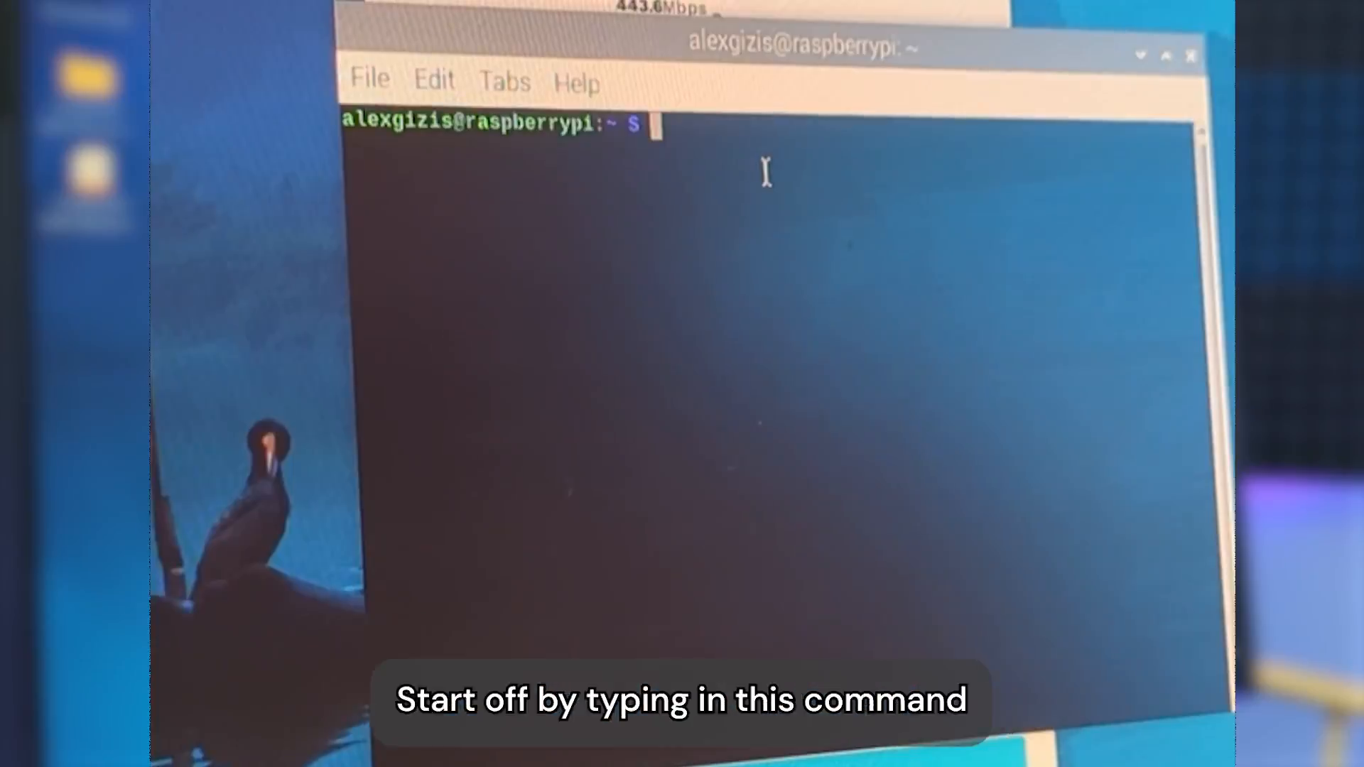
type("sudo nano /etc")
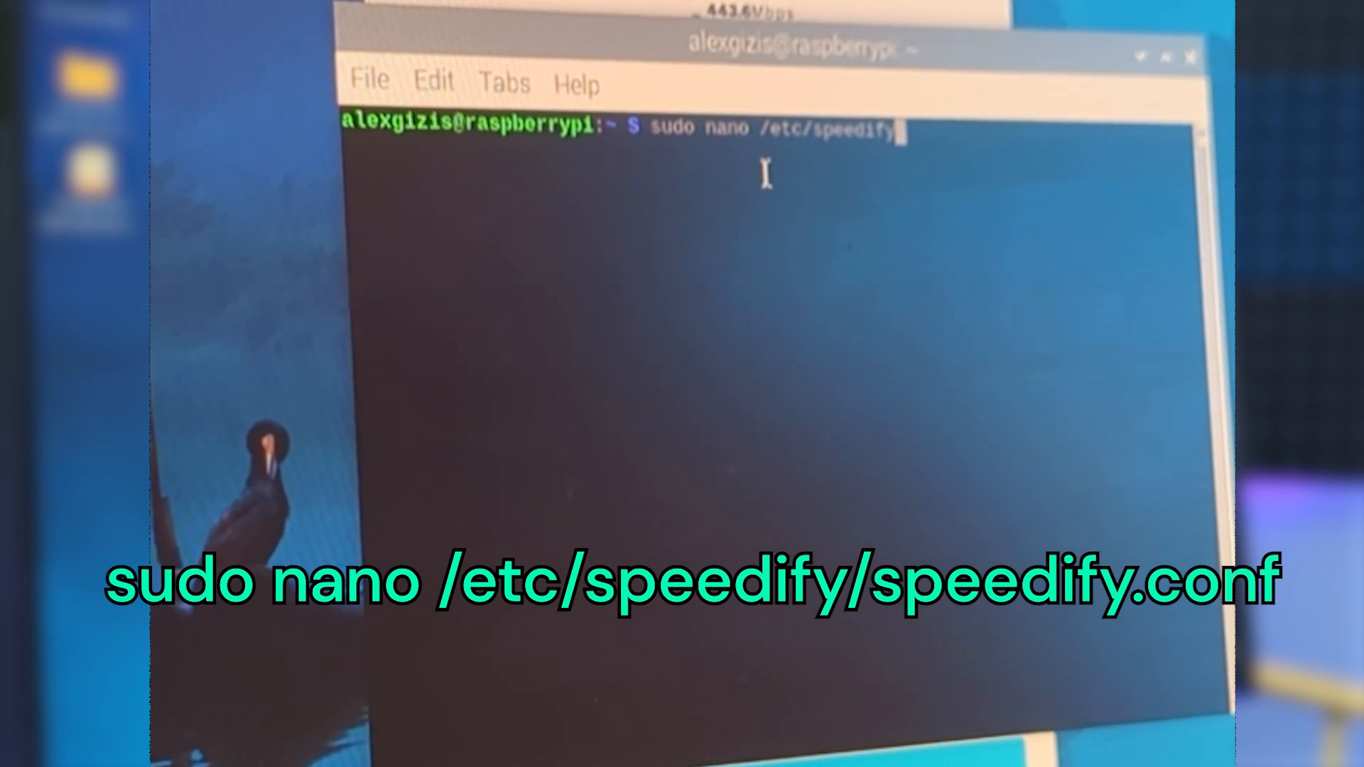
type("/speedify.conf")
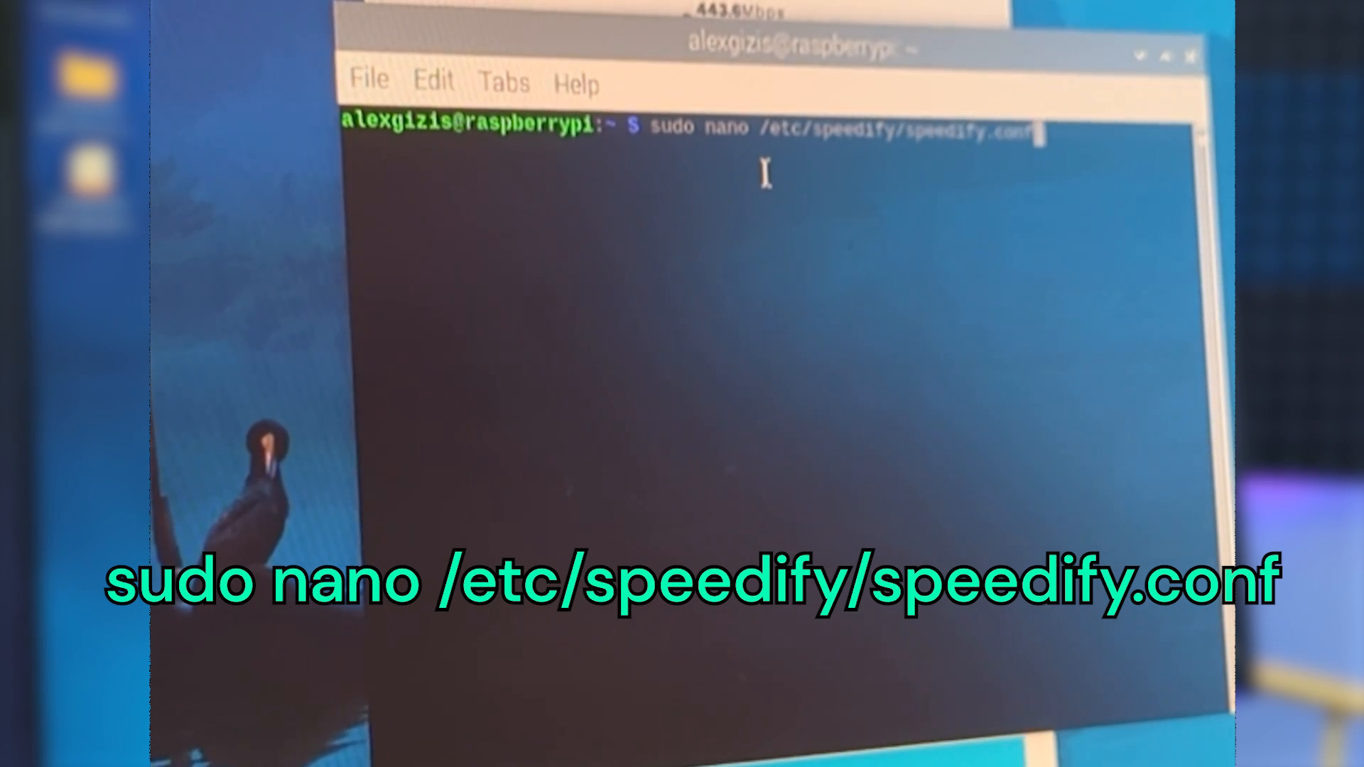
mouse_move(1075, 279)
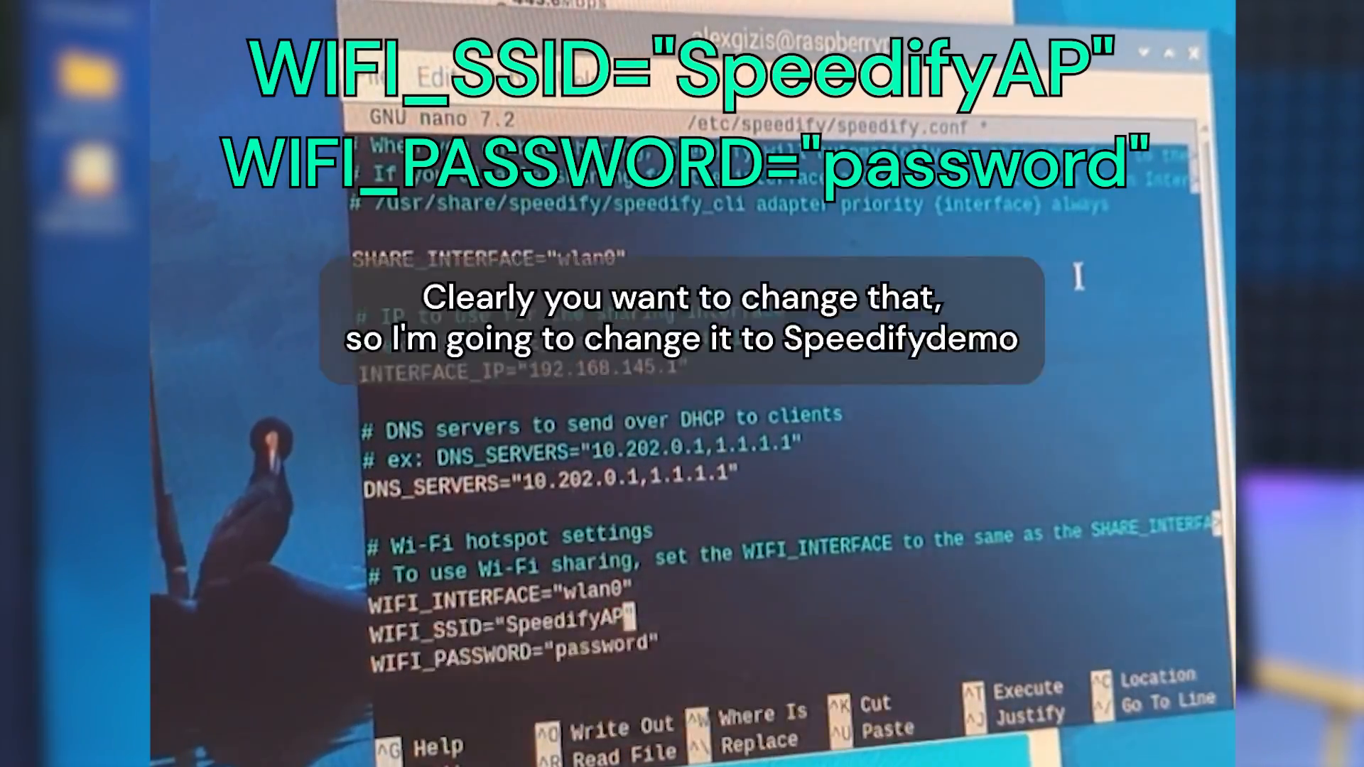
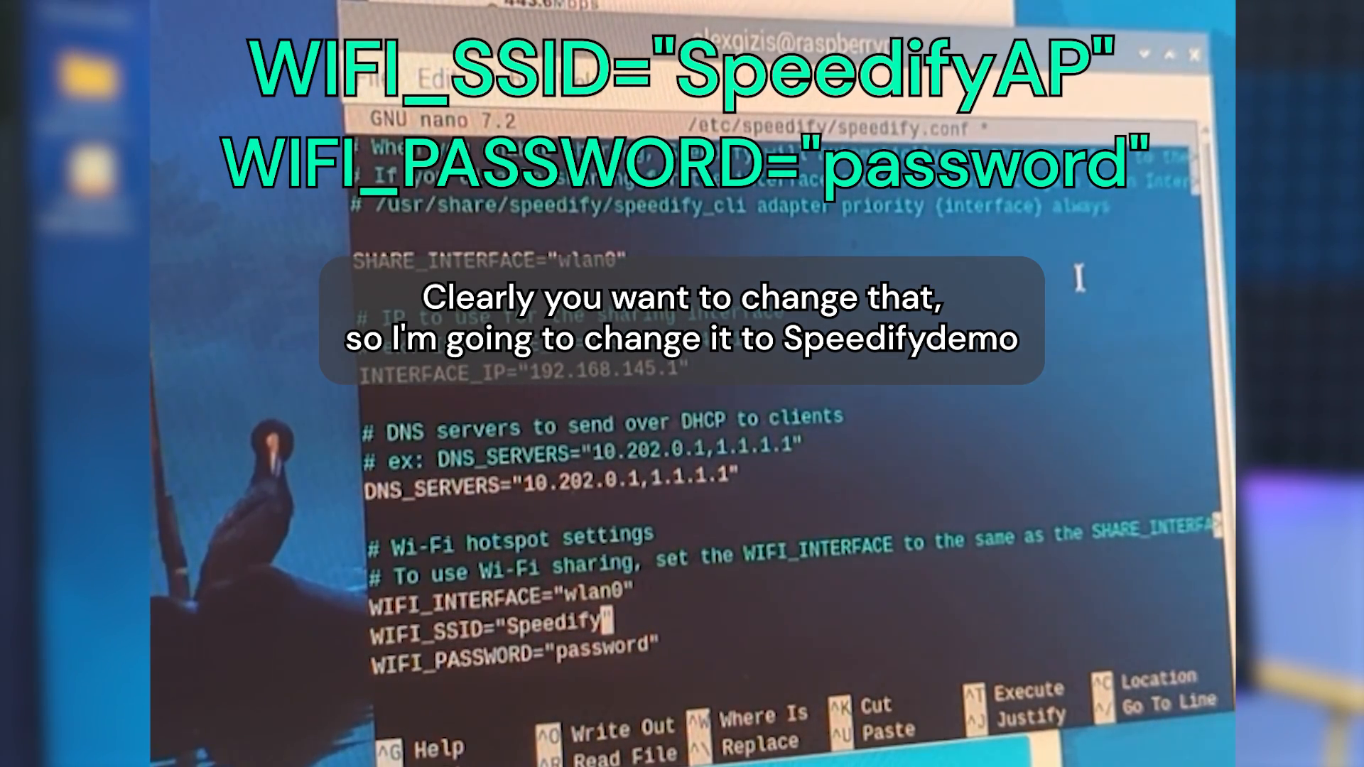
type("Demo")
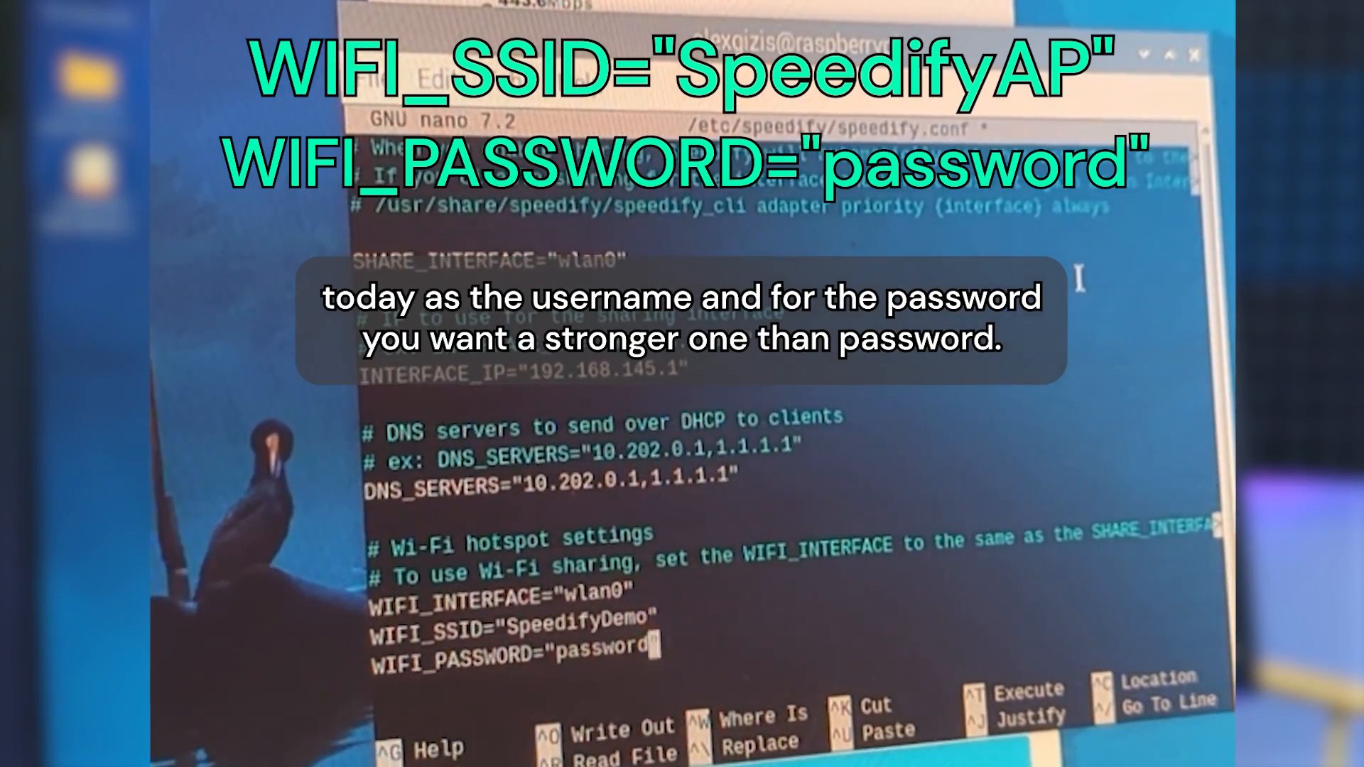
key("BackSpace")
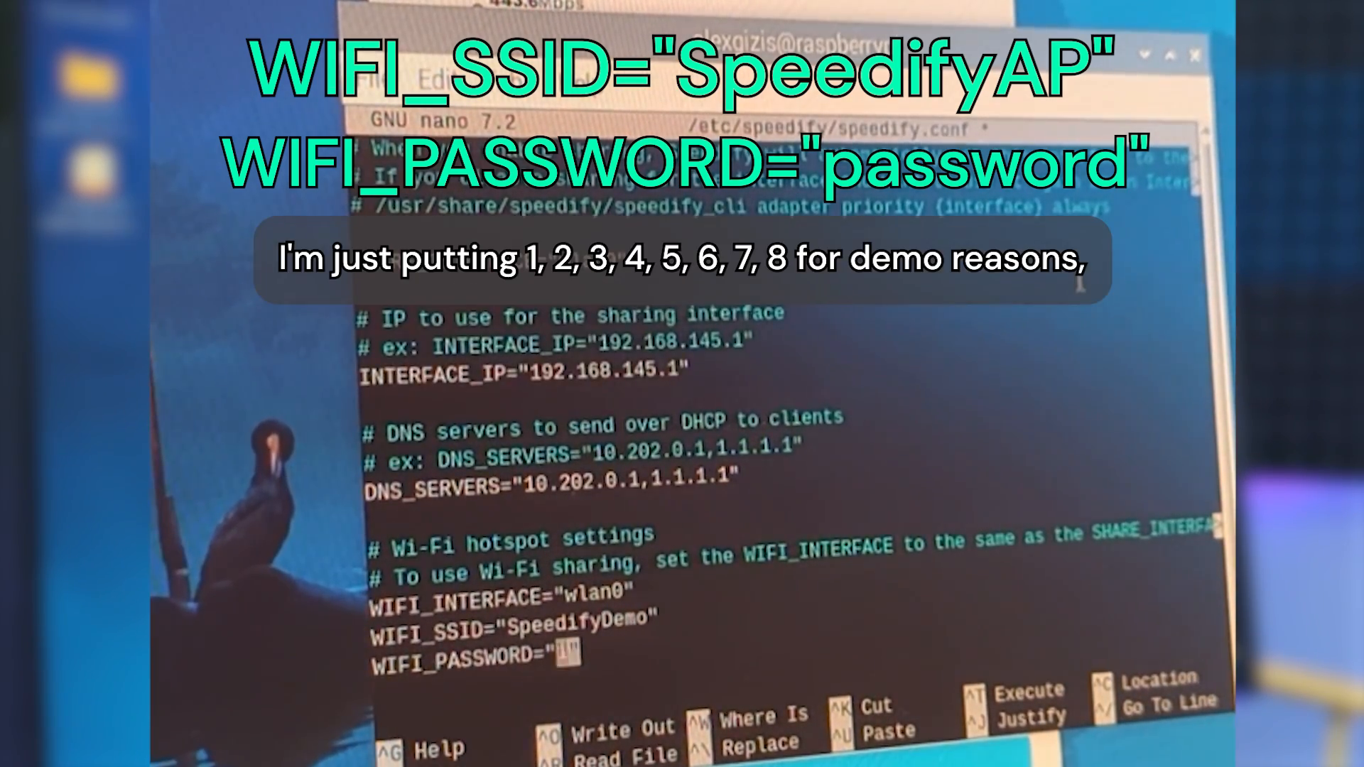
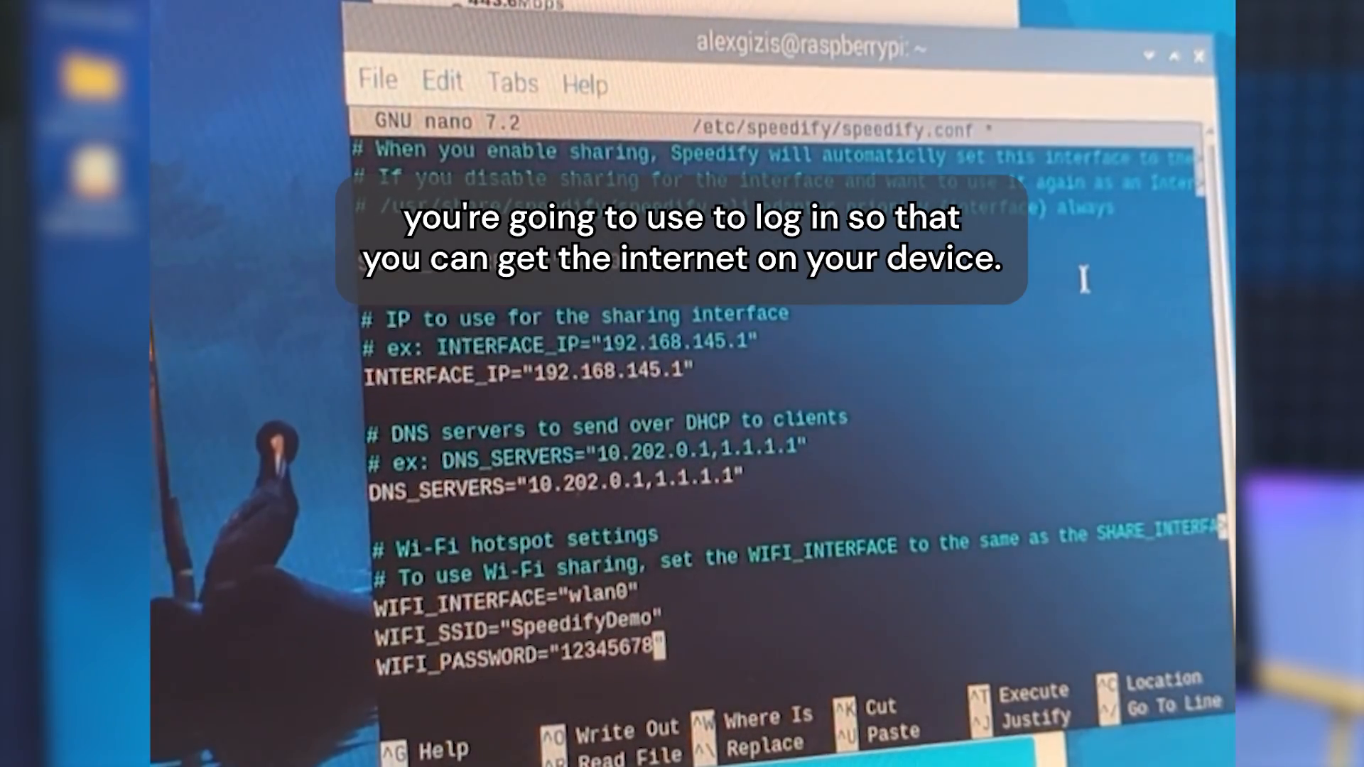
scroll("down", 3)
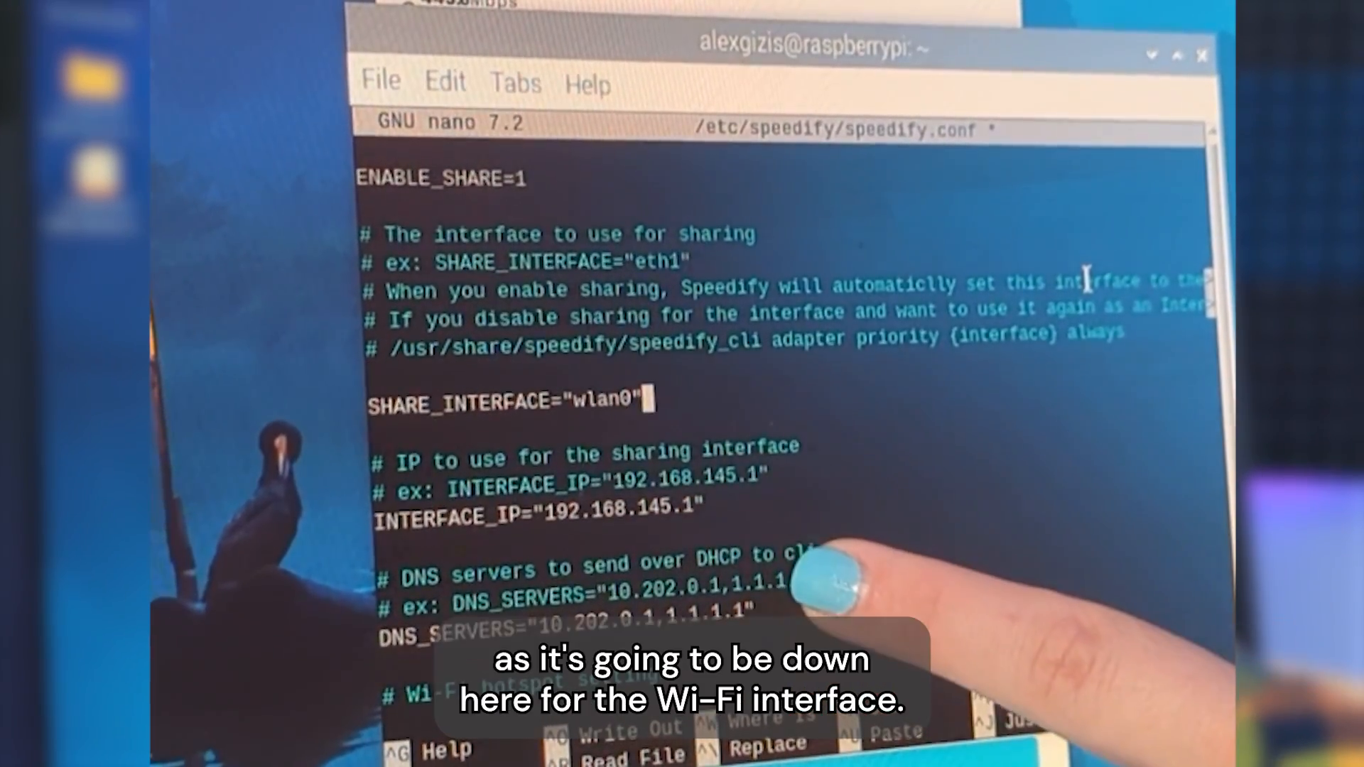
scroll("down", 3)
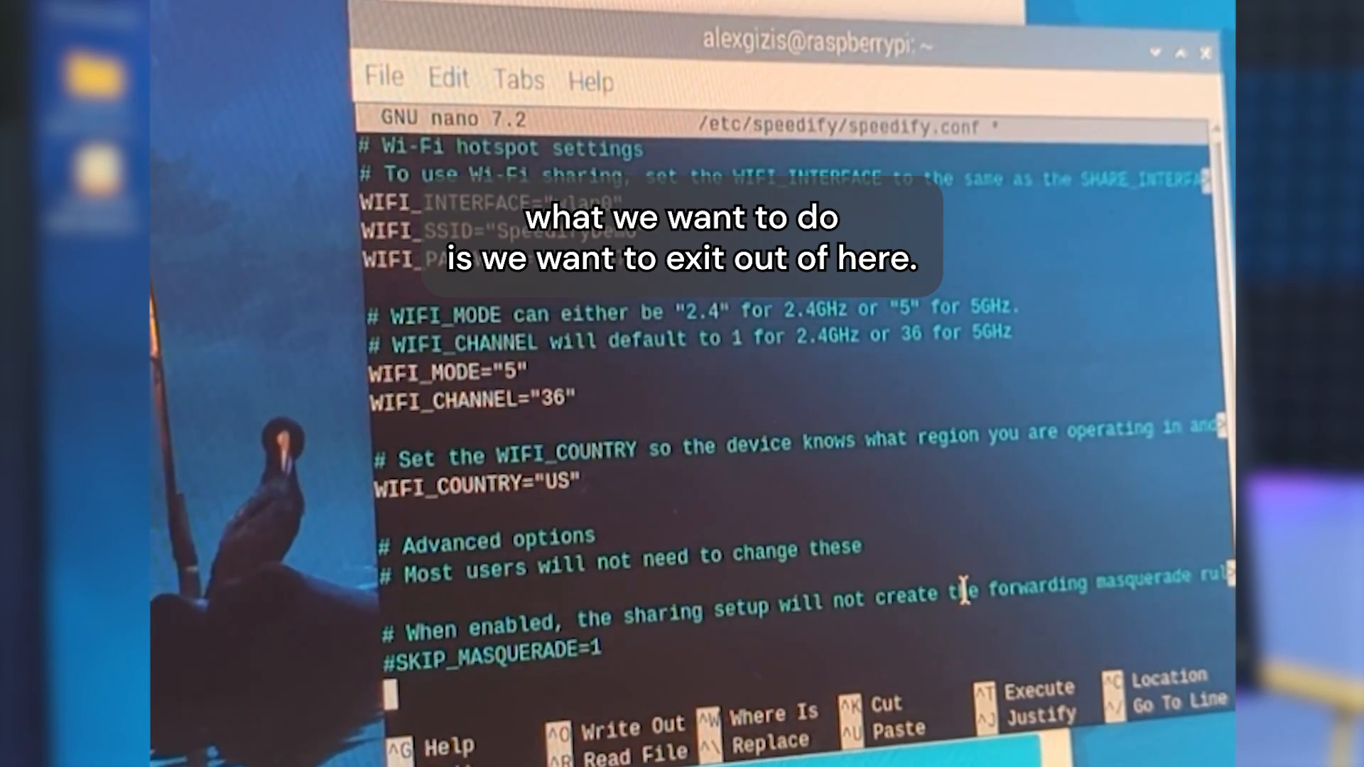
Step: Exit nano with Ctrl+X and confirm saving speedify.conf
key("ctrl+x")
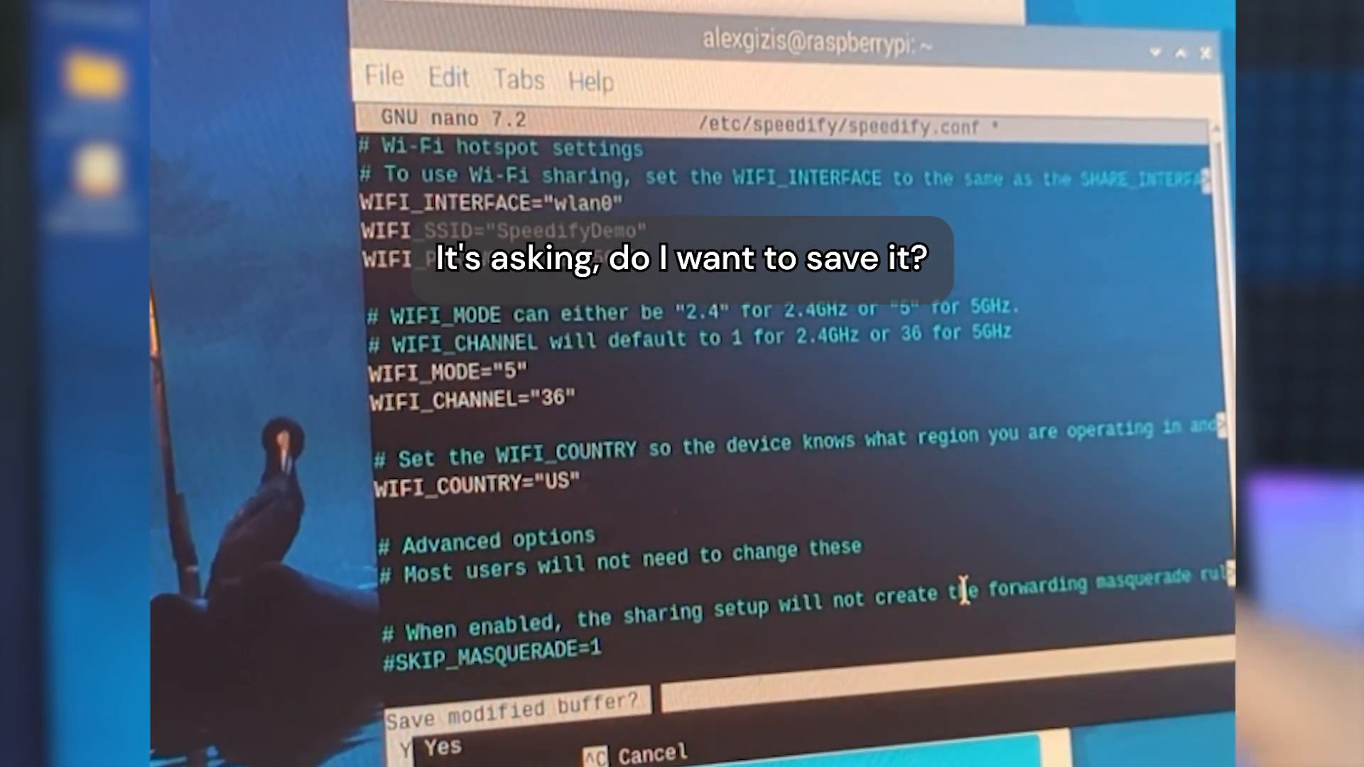
key("y")
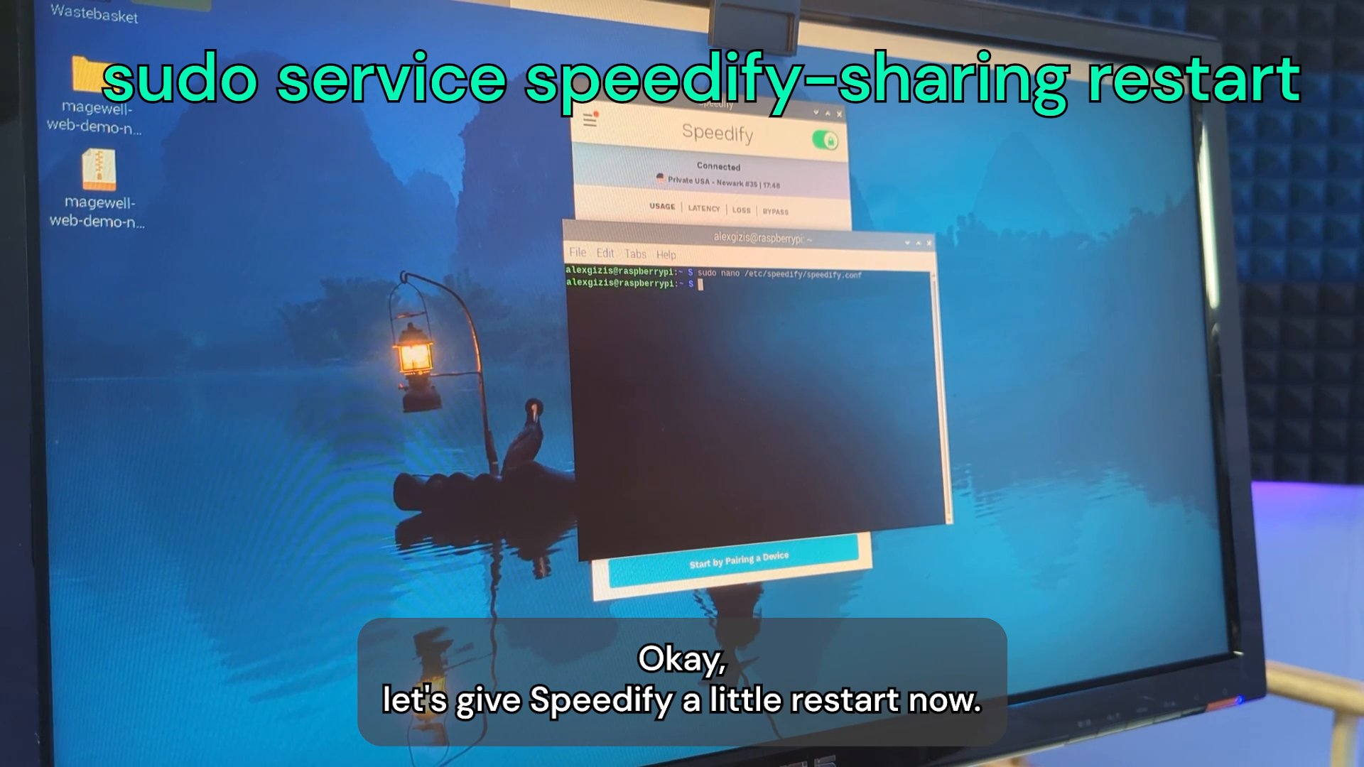
Step: Run sudo service speedify-sharing restart to apply the new hotspot settings
type("sudo s")
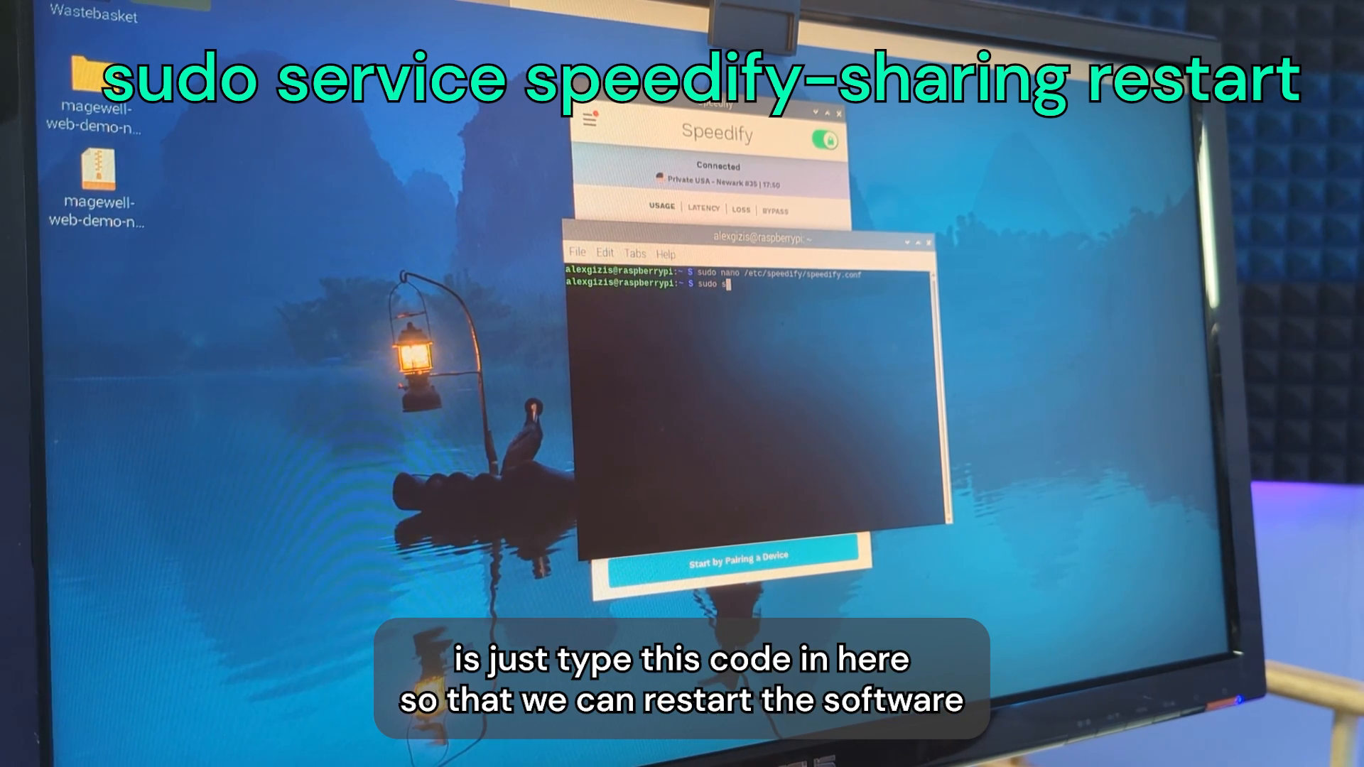
type("service speedify-s")
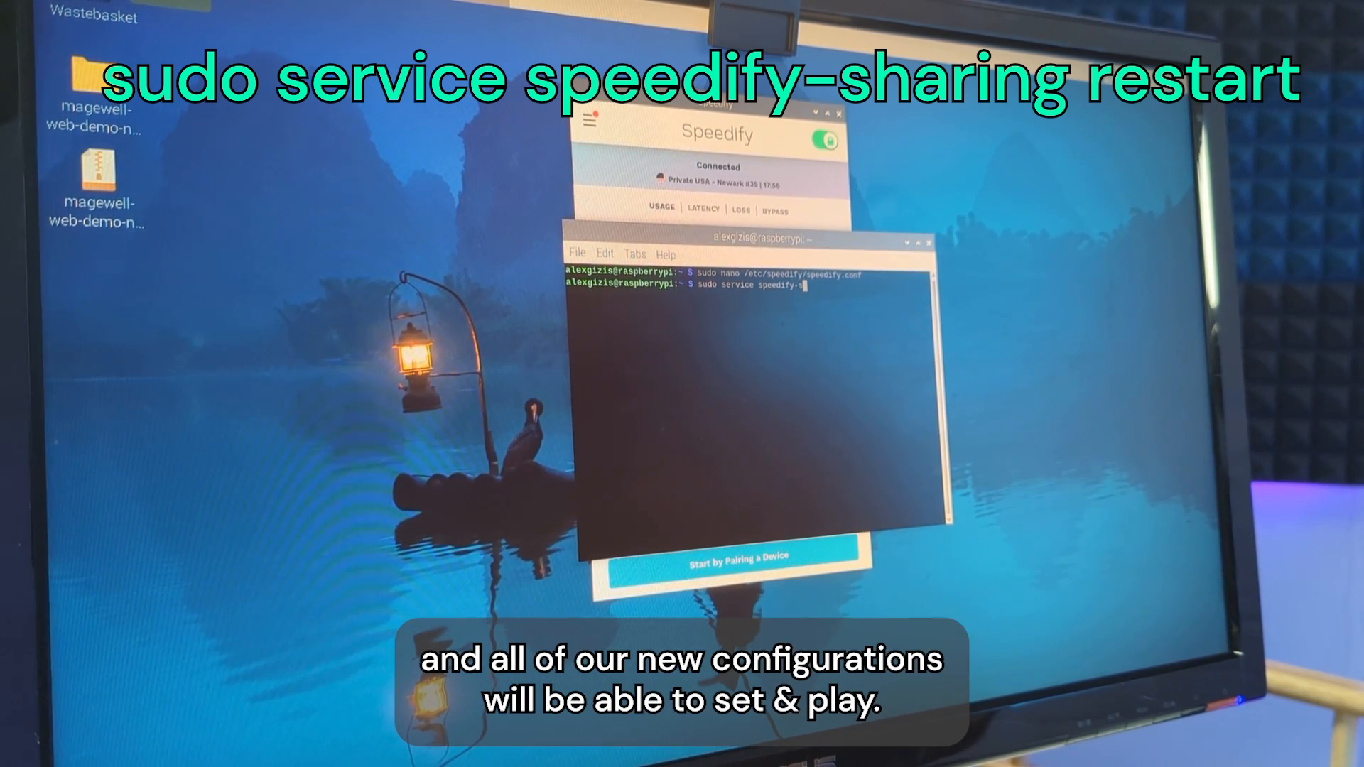
type("haring")
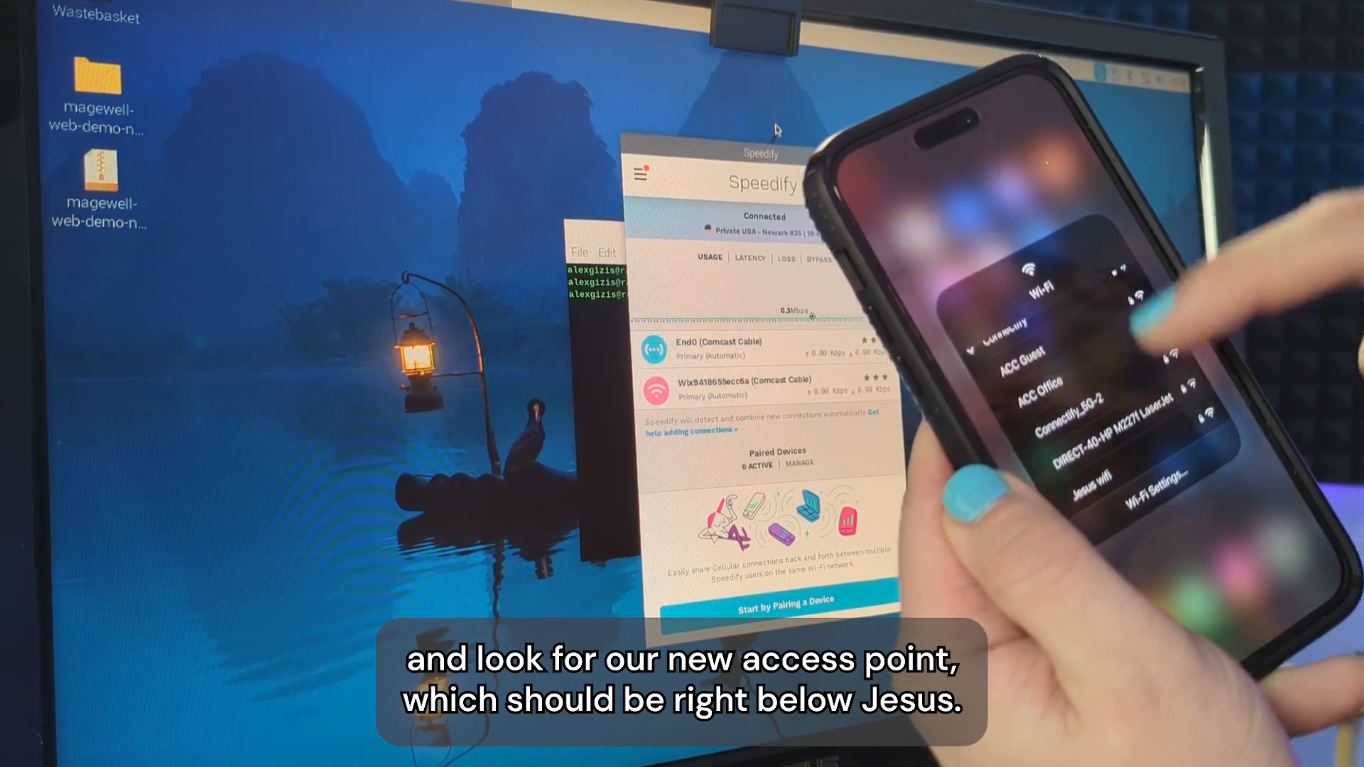
Step: Scroll the phone's Wi-Fi list and tap SpeedifyDemo to join it
scroll("down", 3)
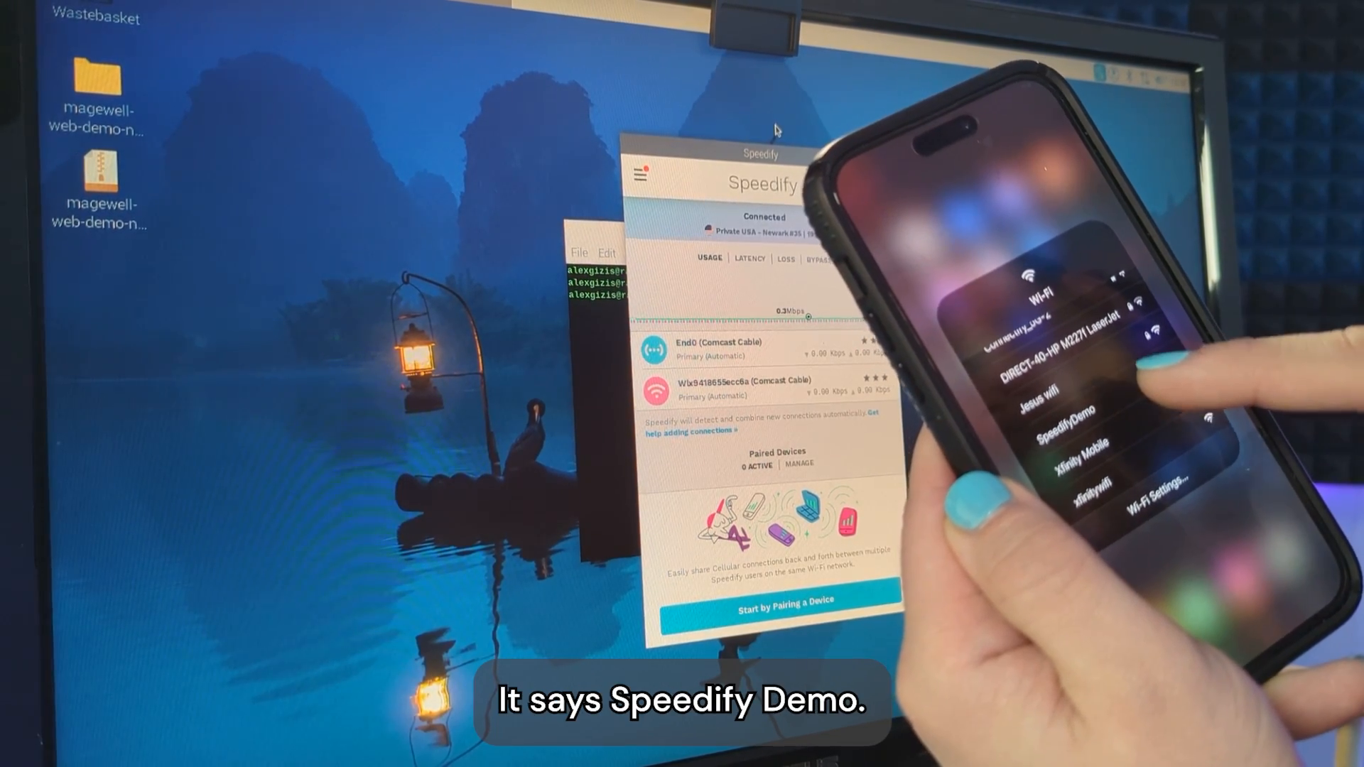
left_click(1065, 430)
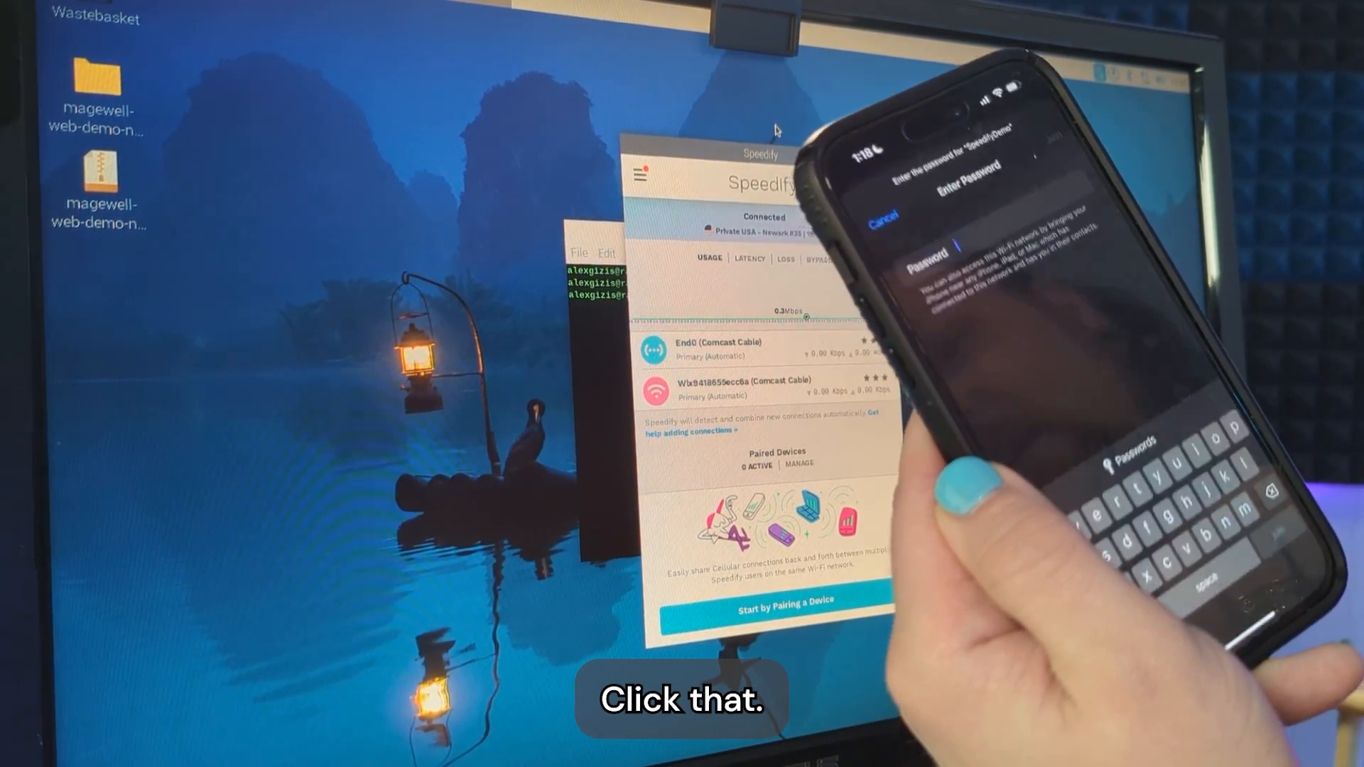